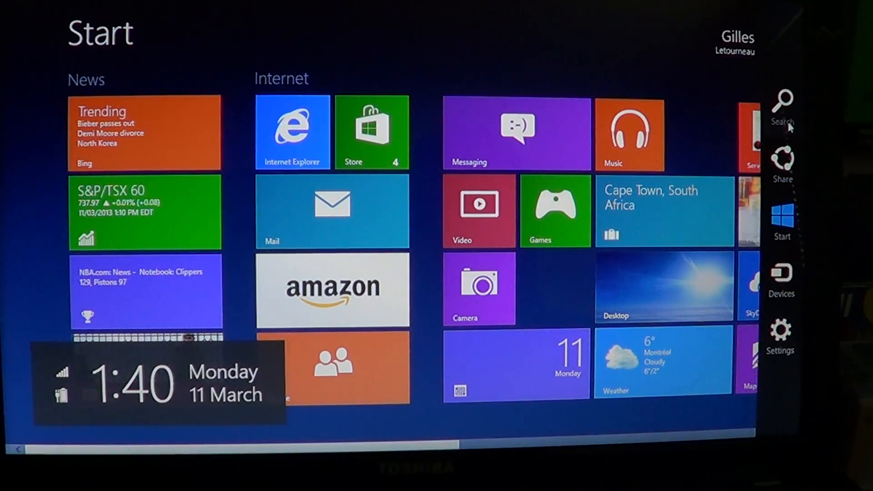
- Search settings for 'ac' from the Search charm and launch Action Center
click(785, 99)
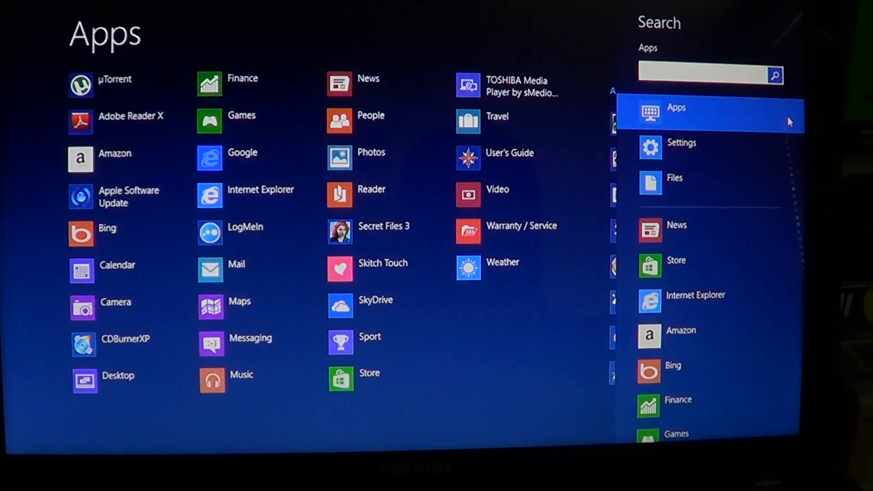
text(actio)
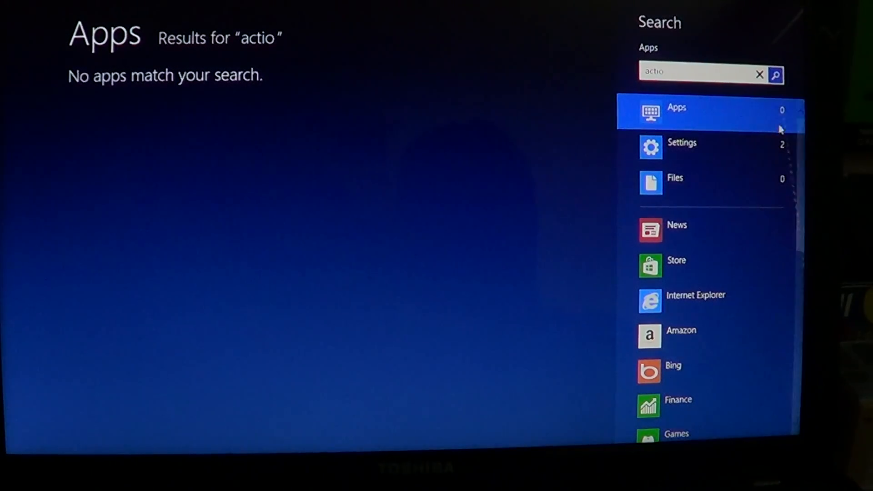
click(699, 145)
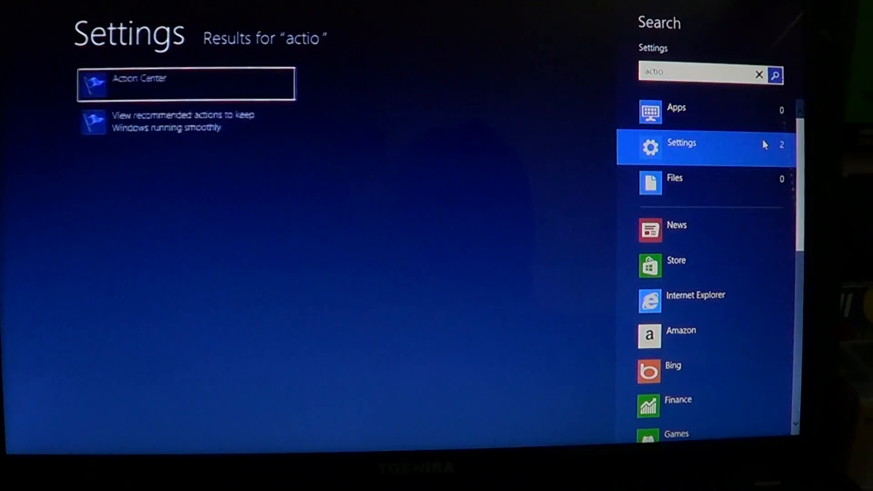
mouse_move(125, 86)
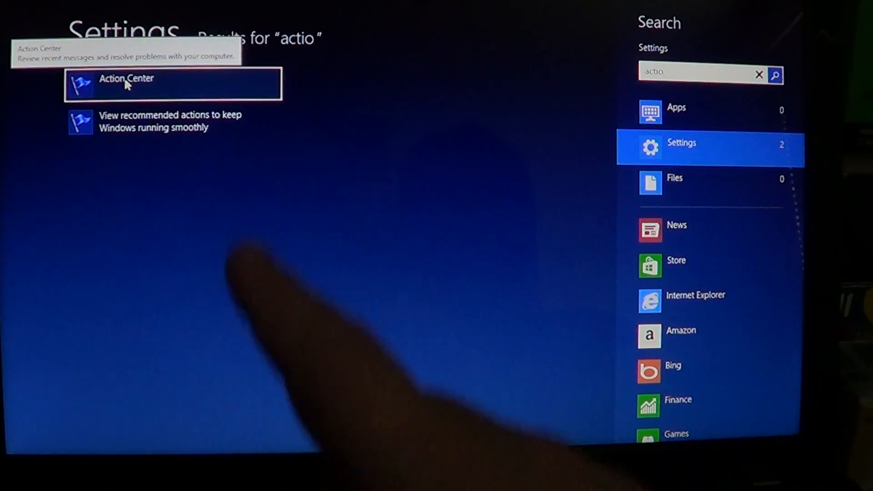
click(125, 82)
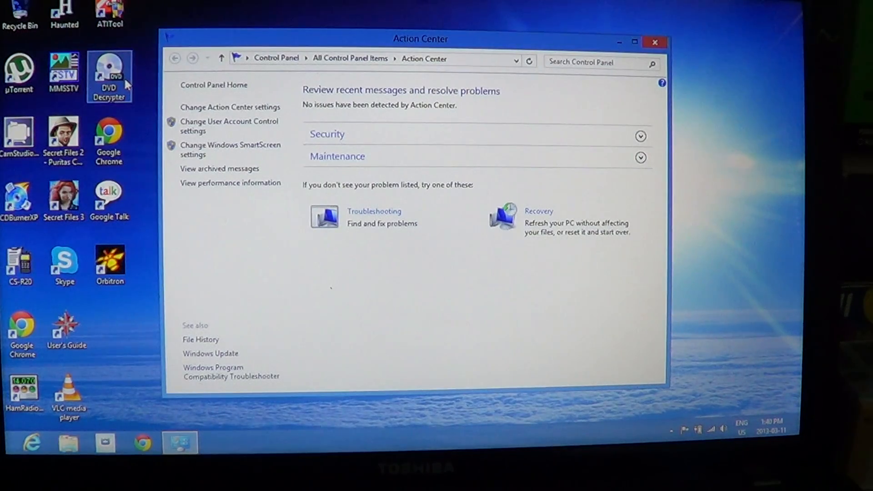
mouse_move(615, 140)
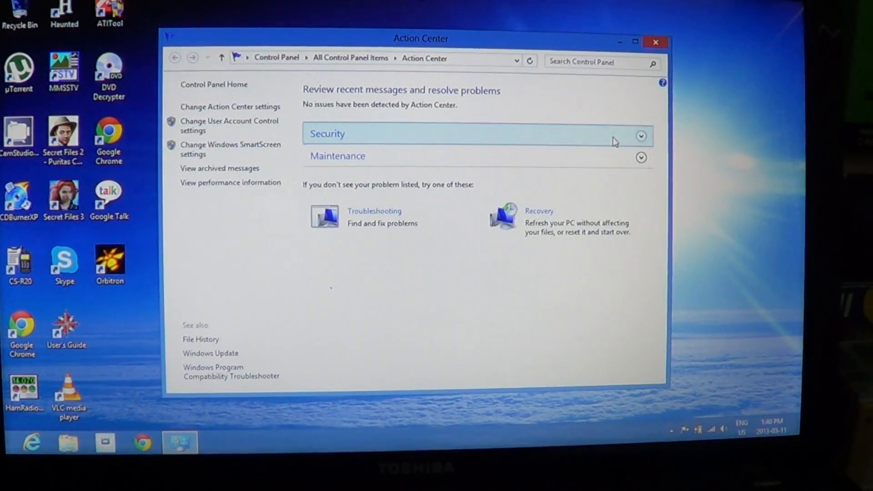
- Expand the Security section and scroll through its status items
click(642, 137)
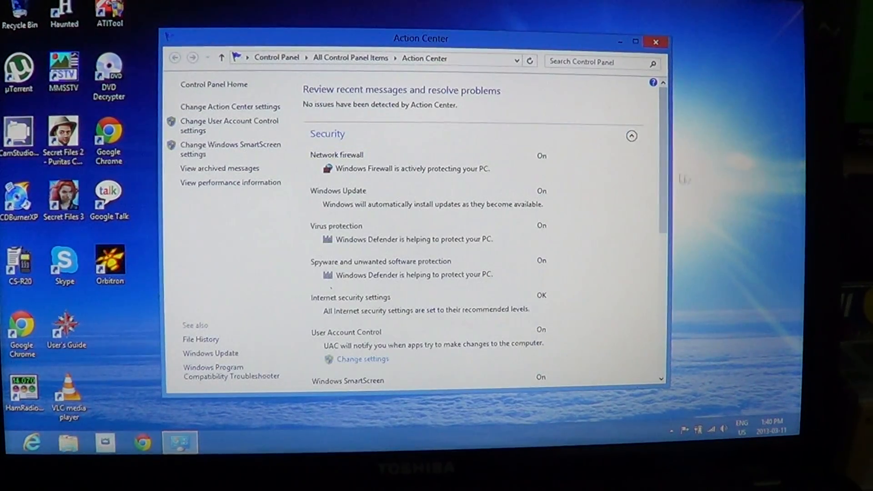
scroll(down, 3)
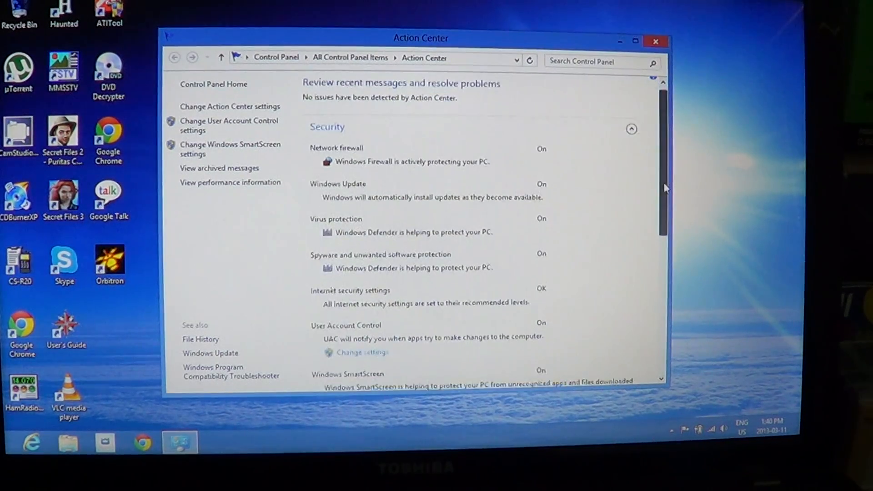
scroll(down, 3)
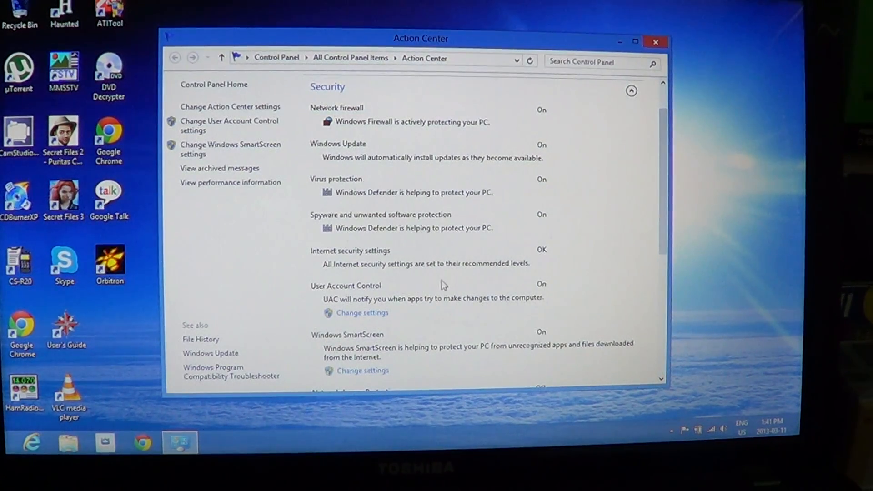
mouse_move(626, 303)
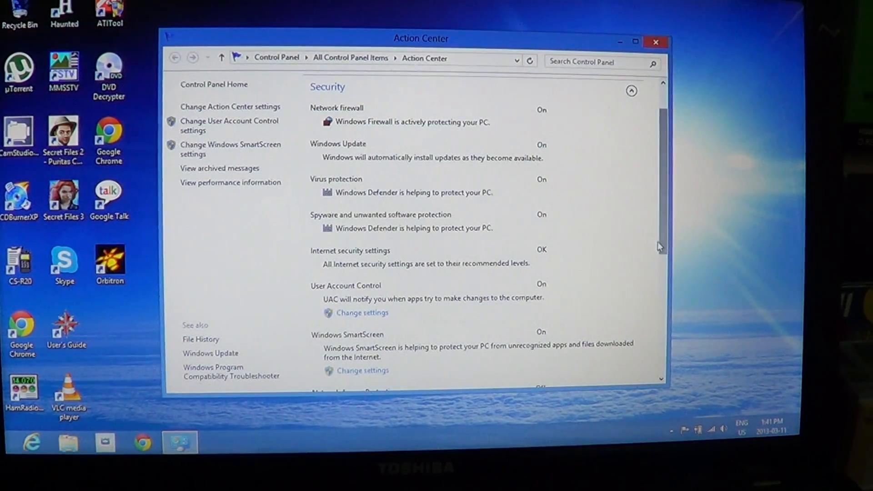
scroll(down, 3)
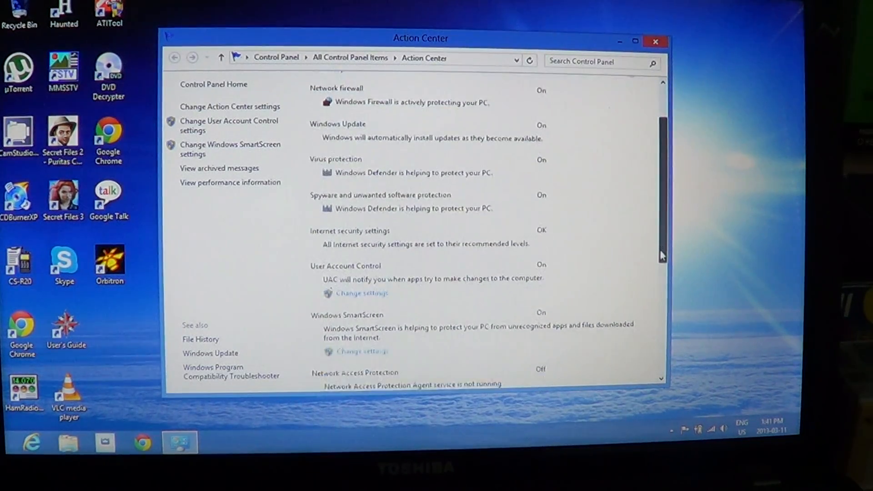
scroll(down, 3)
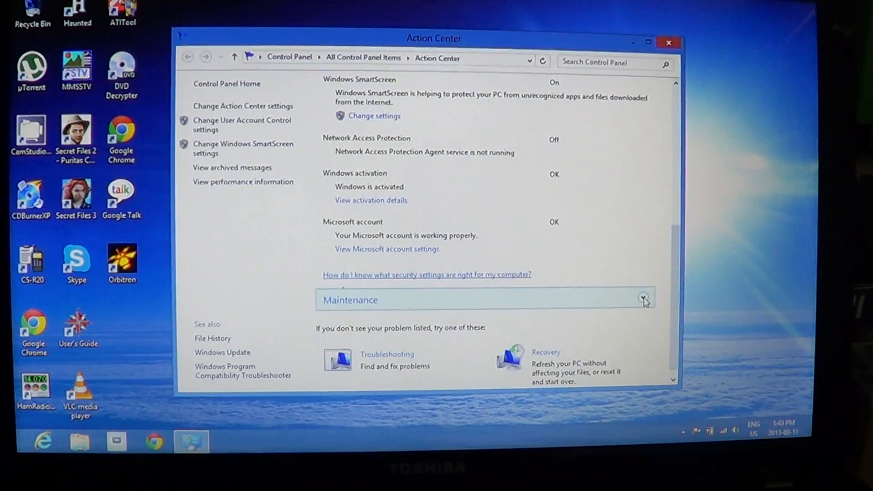
- Expand the Maintenance section to show problem-report and maintenance status
click(644, 297)
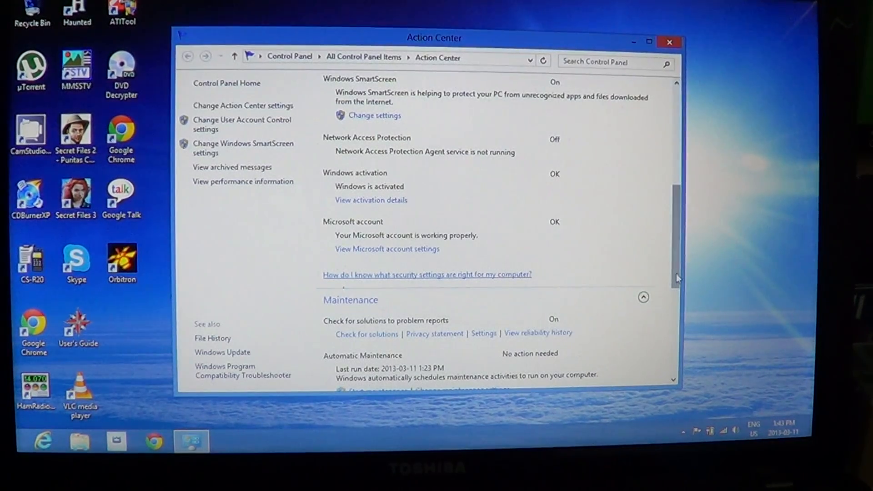
scroll(down, 3)
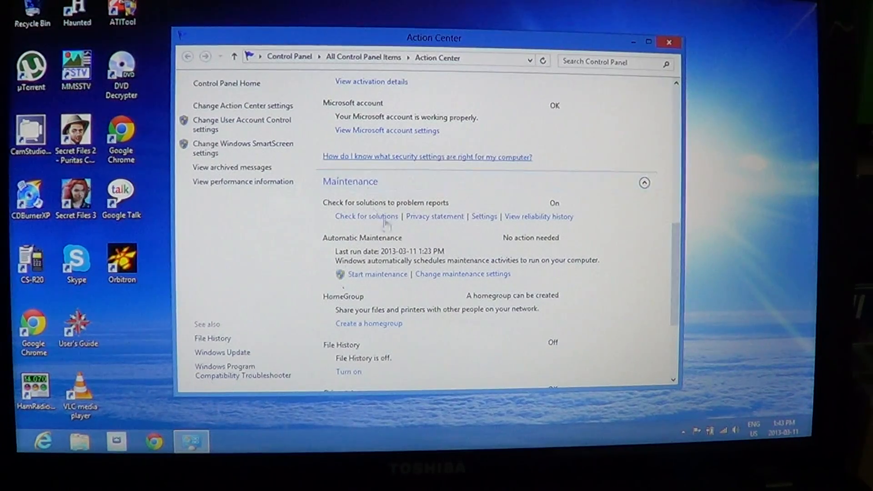
mouse_move(503, 204)
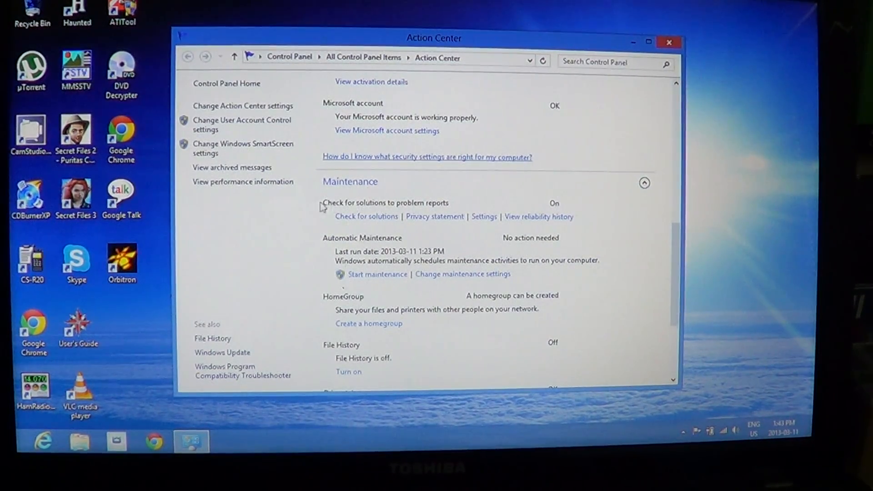
mouse_move(457, 213)
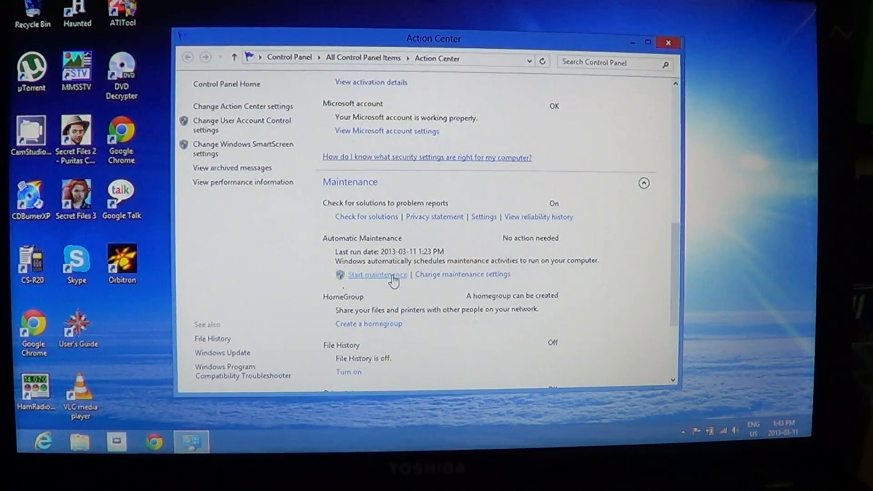
- Start a manual maintenance run, then stop it so the last run reads 2013-03-11 1:43 PM
click(377, 274)
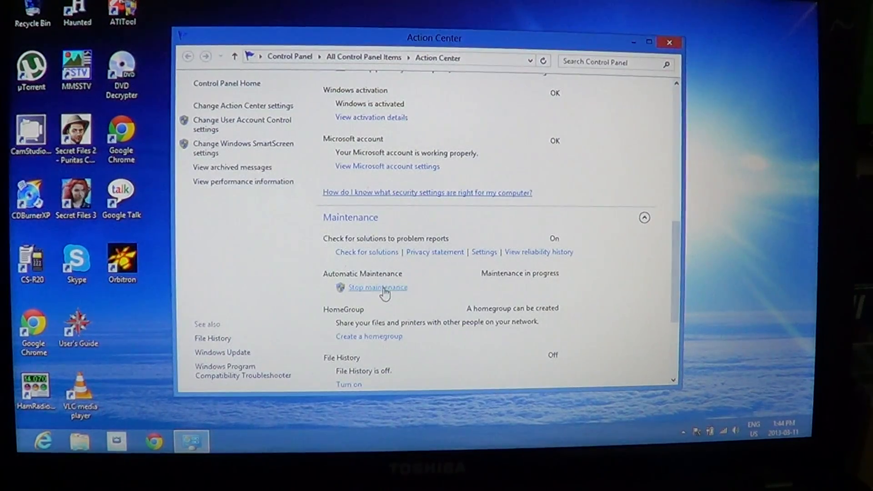
click(378, 288)
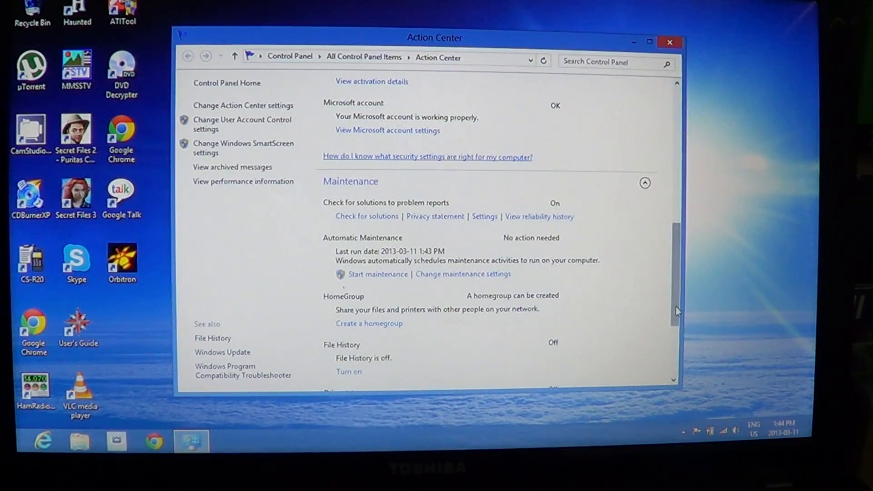
scroll(down, 3)
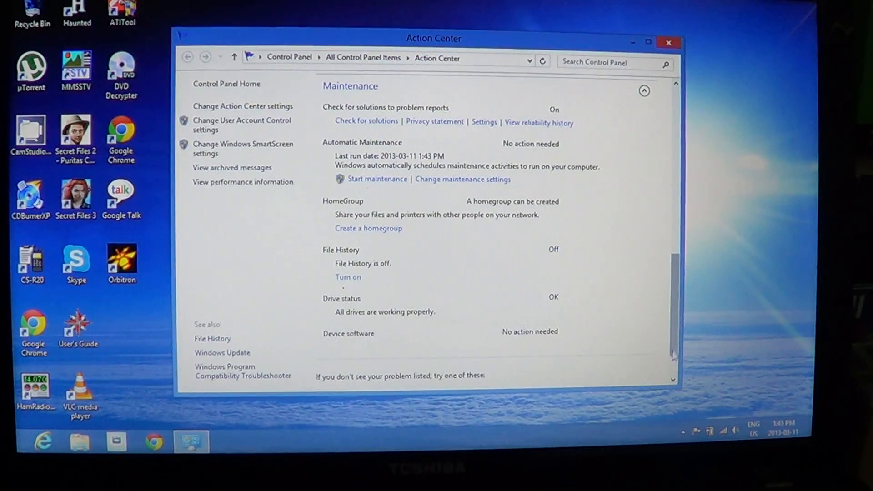
scroll(down, 3)
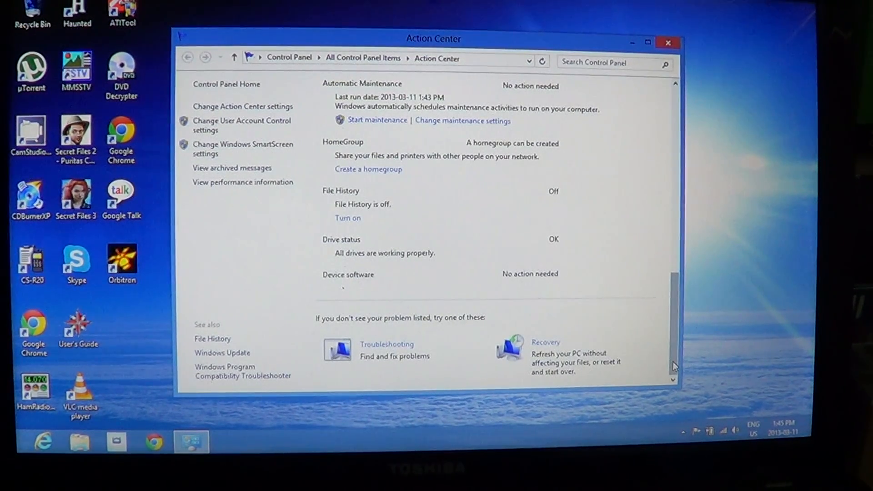